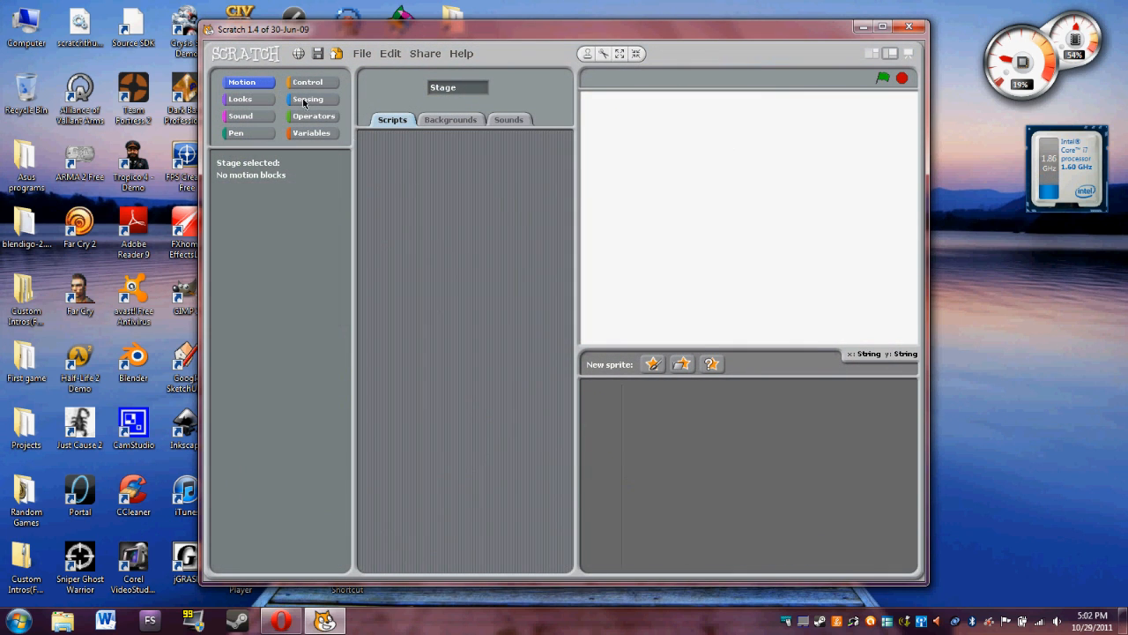
Build the cat sprite's green-flag 'move 10 steps' script, then choose Quit
left_click(652, 363)
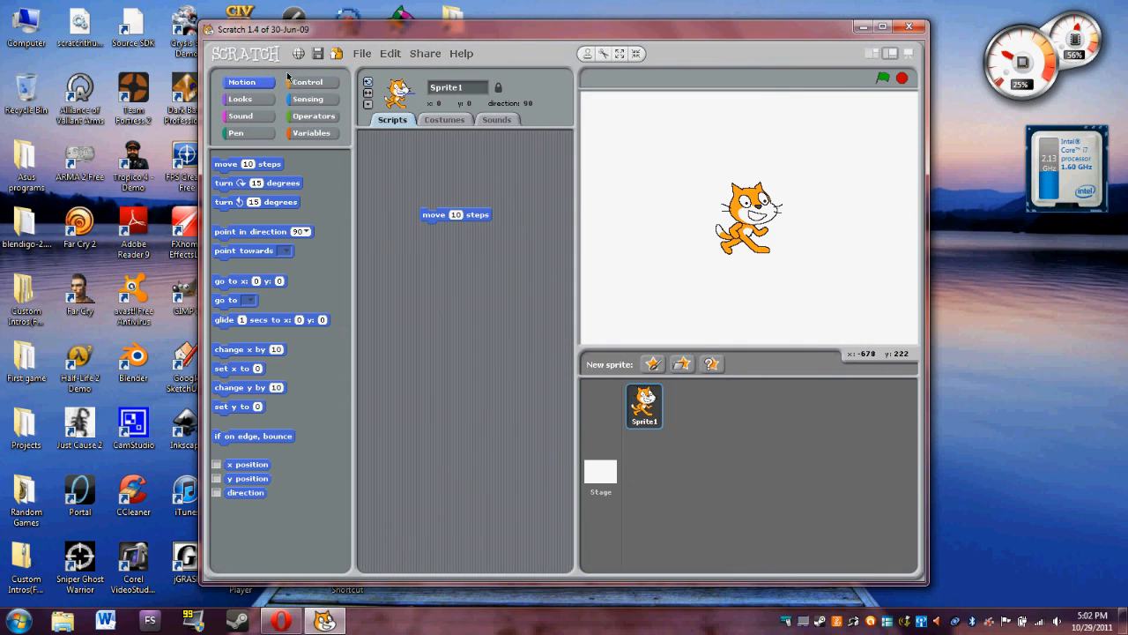
left_click(308, 81)
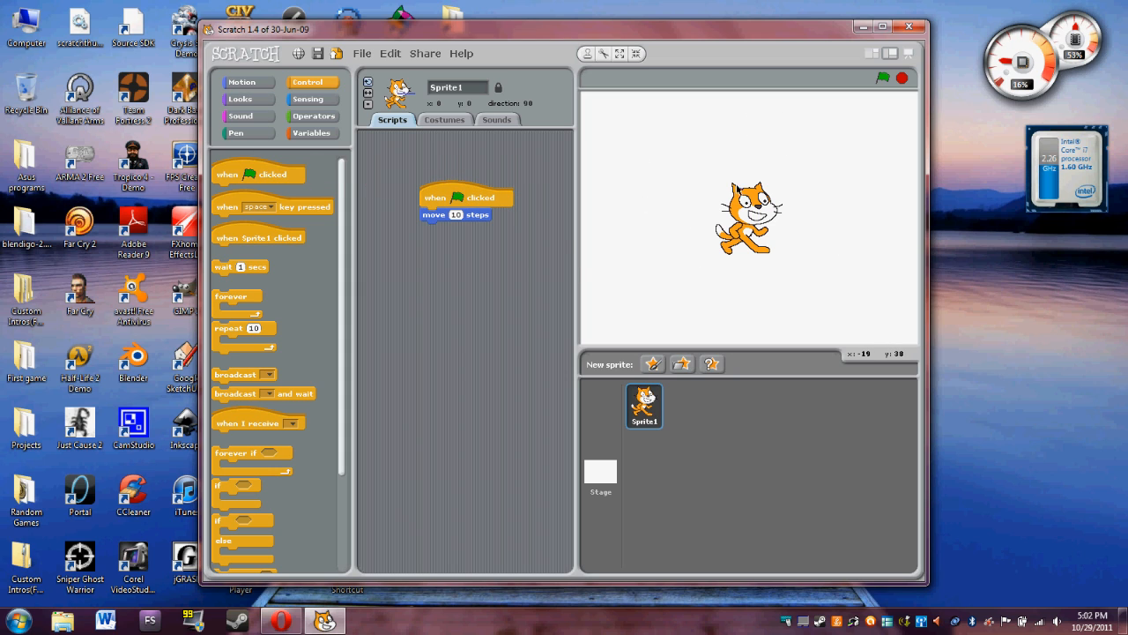
mouse_move(596, 254)
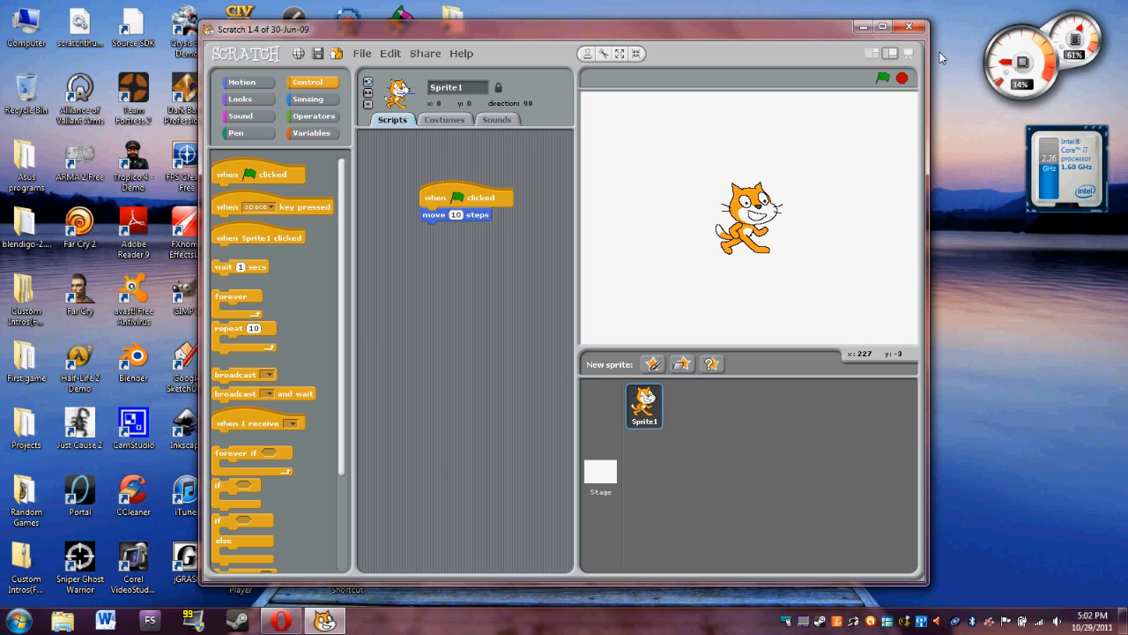
left_click(910, 26)
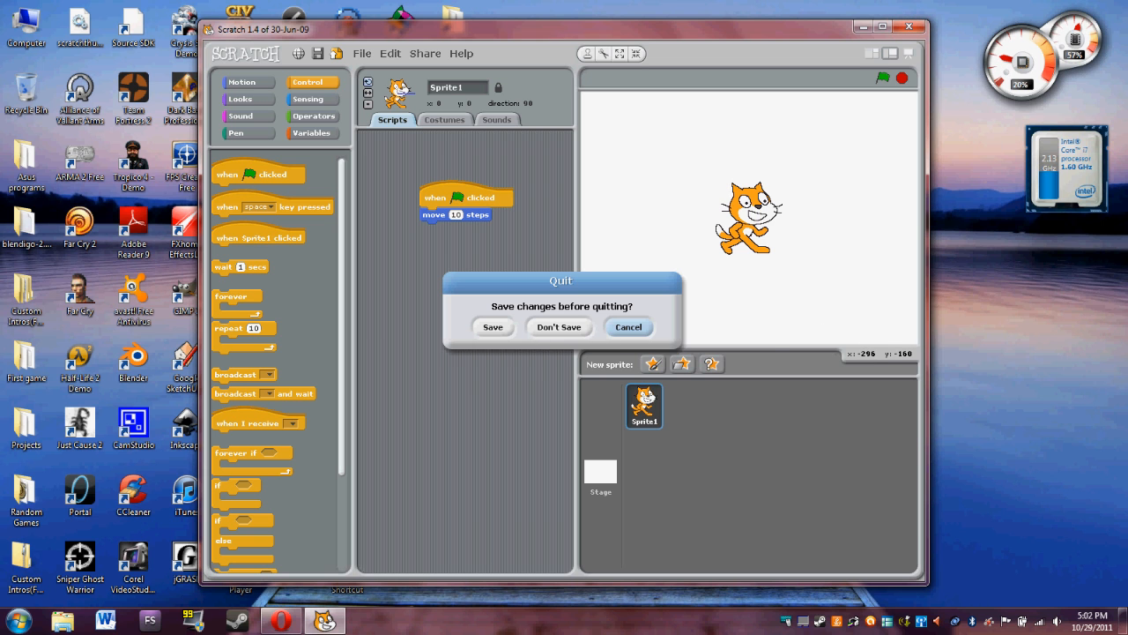
Discard the Scratch changes and scroll through the GameMaker versions comparison on YoYo Games
left_click(559, 326)
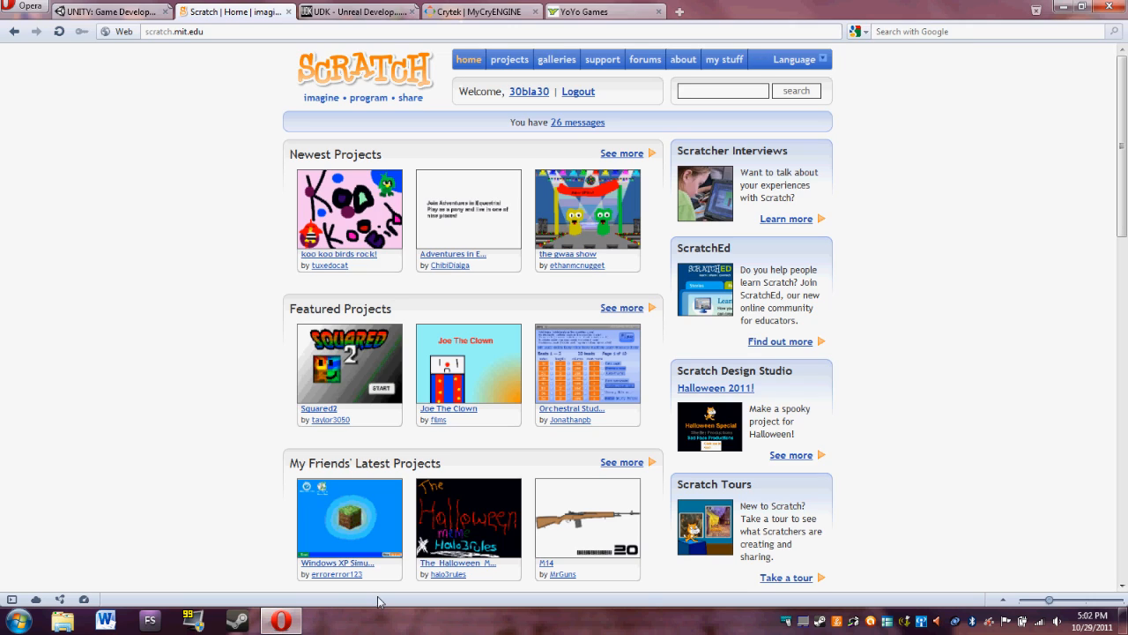
mouse_move(398, 84)
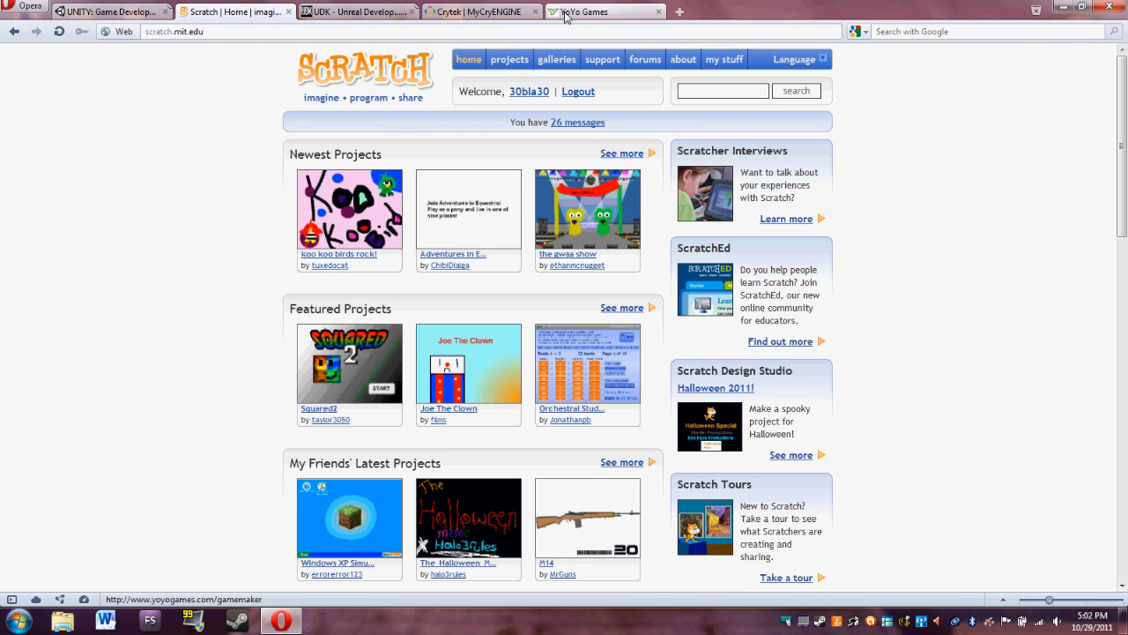
left_click(607, 10)
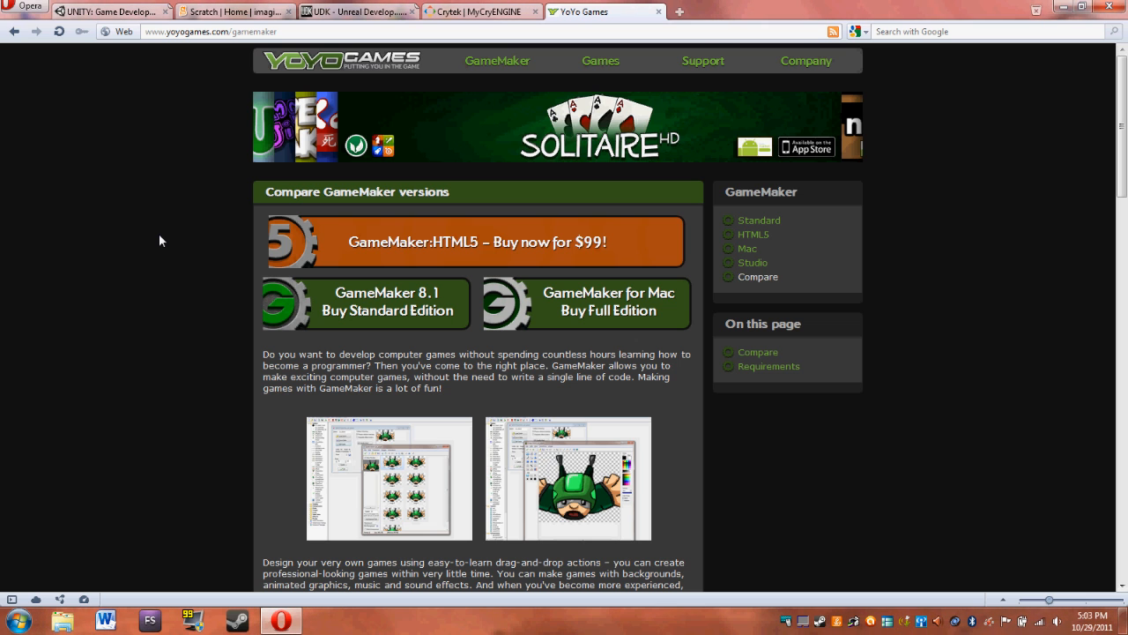
mouse_move(158, 262)
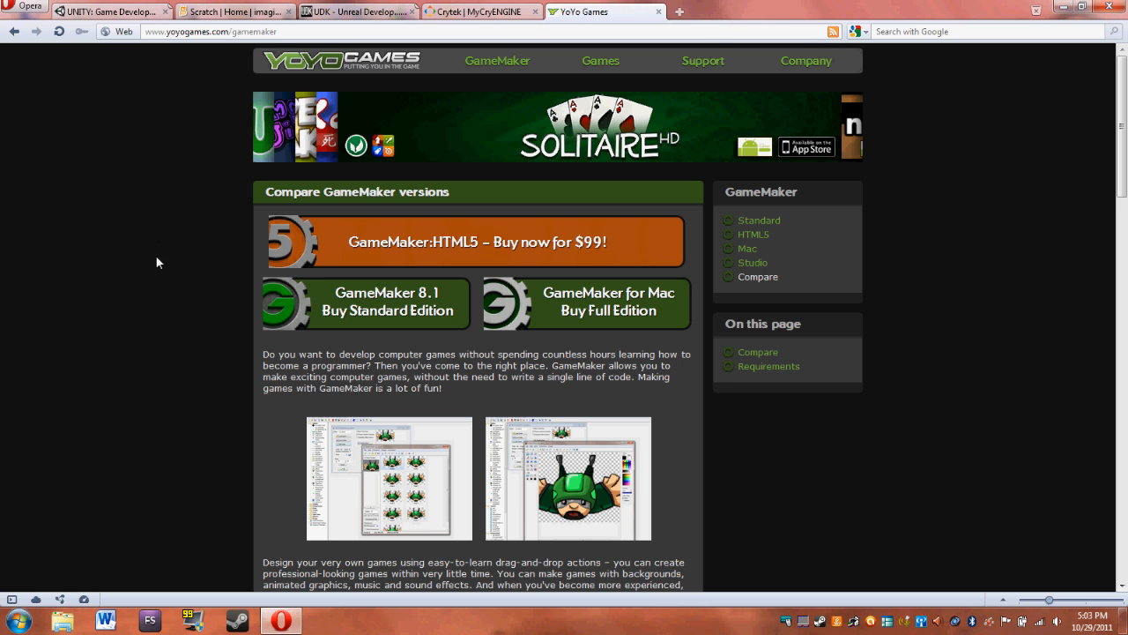
scroll("down", 3)
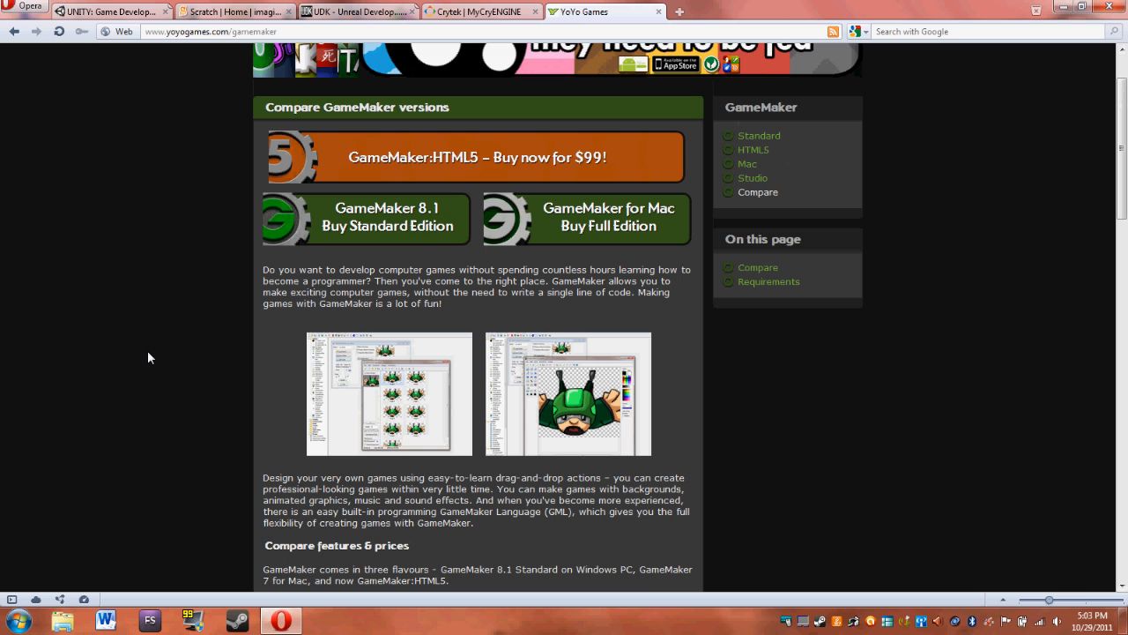
mouse_move(222, 356)
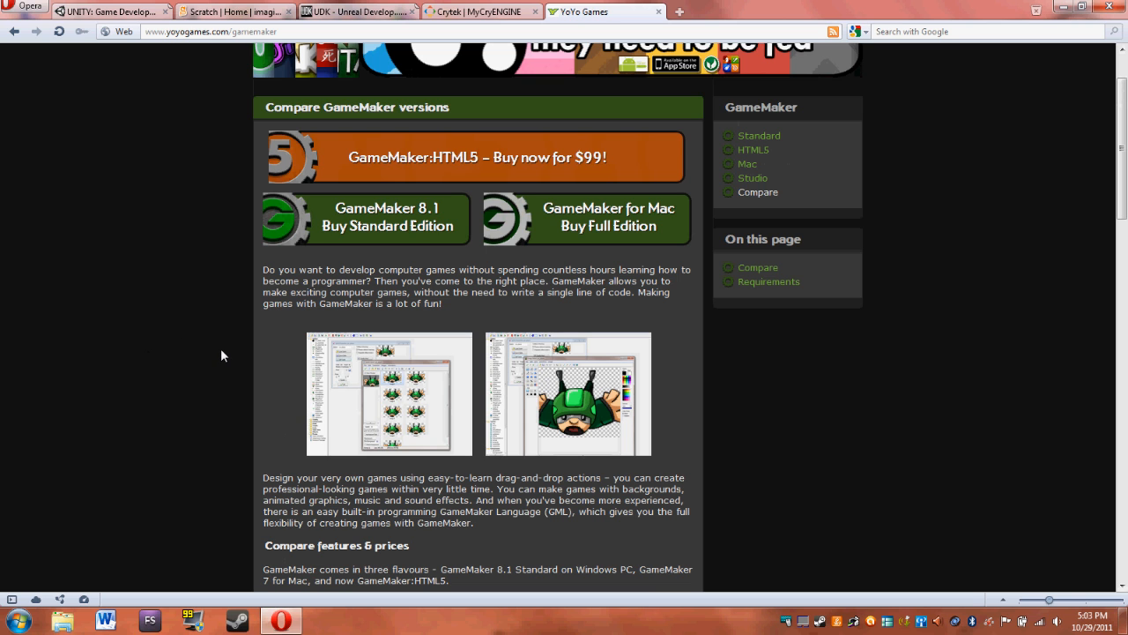
Flip between the Scratch home page and GameMaker versions page, ending on Scratch
left_click(232, 11)
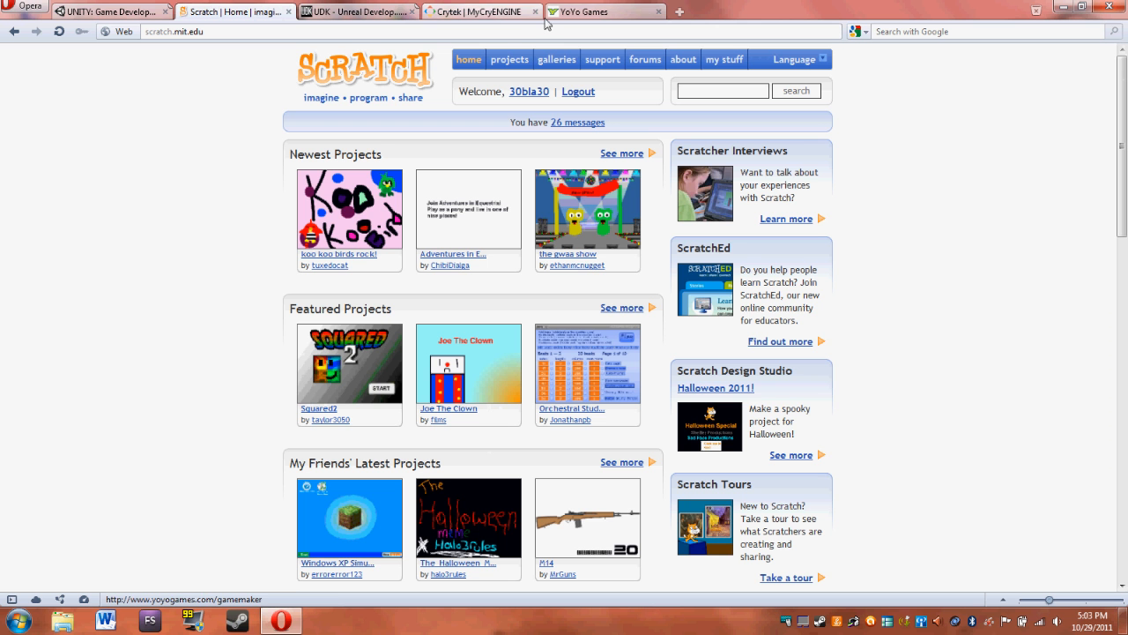
left_click(599, 11)
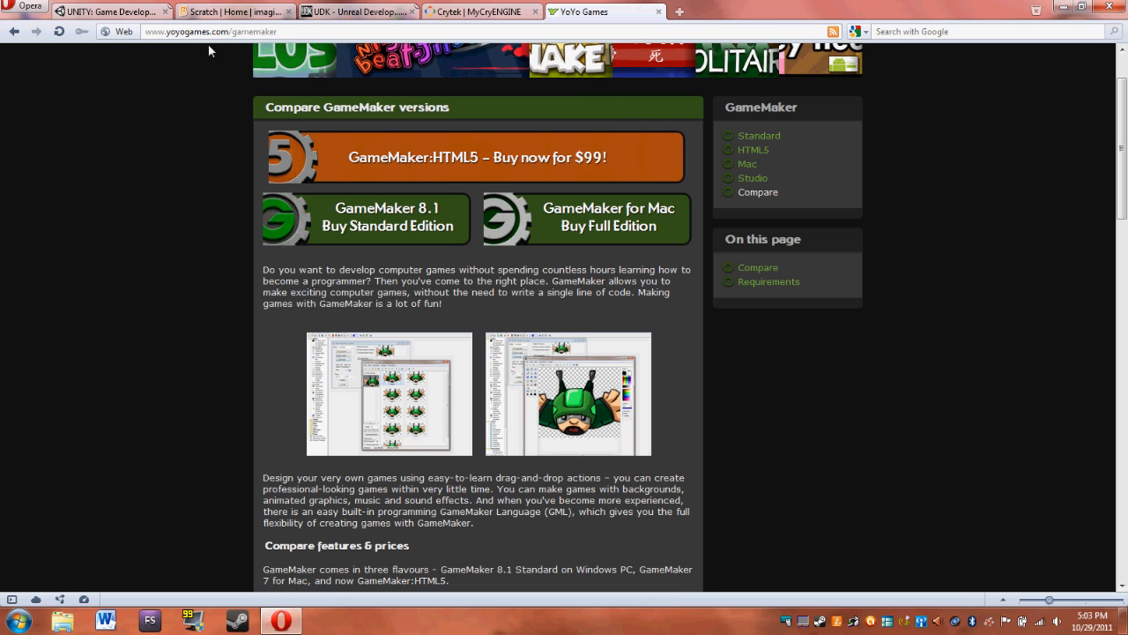
left_click(233, 10)
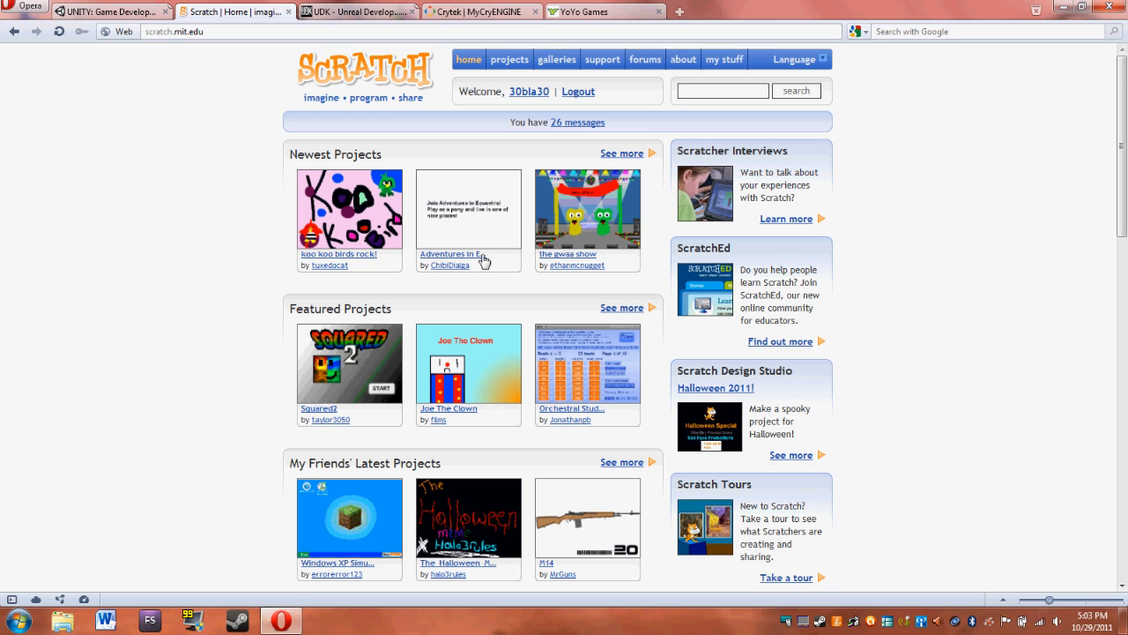
mouse_move(236, 259)
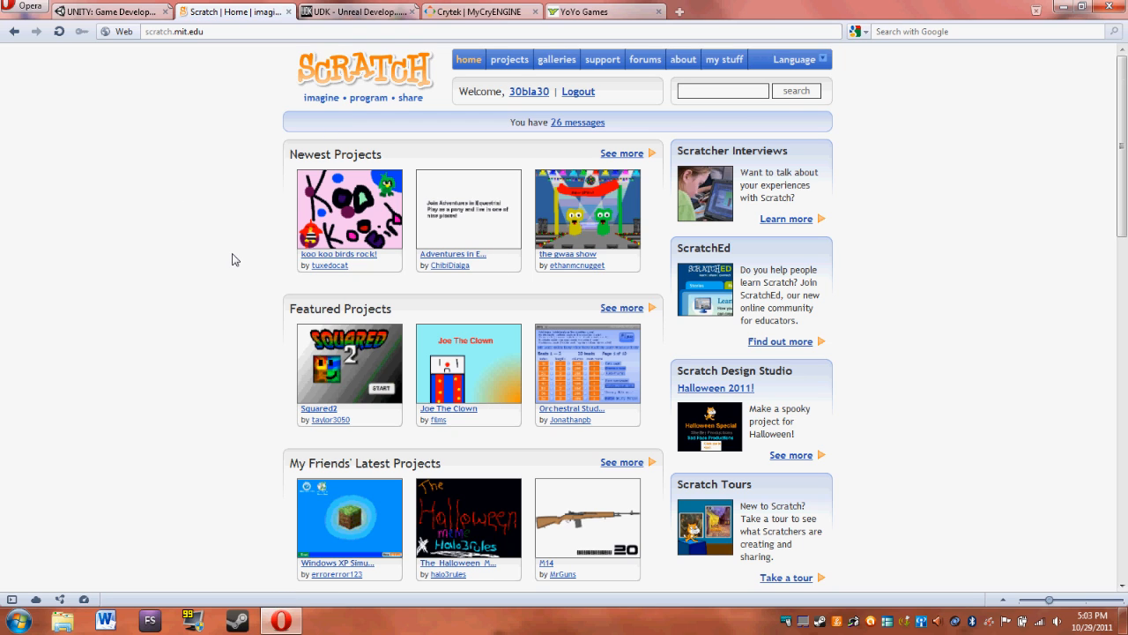
mouse_move(316, 109)
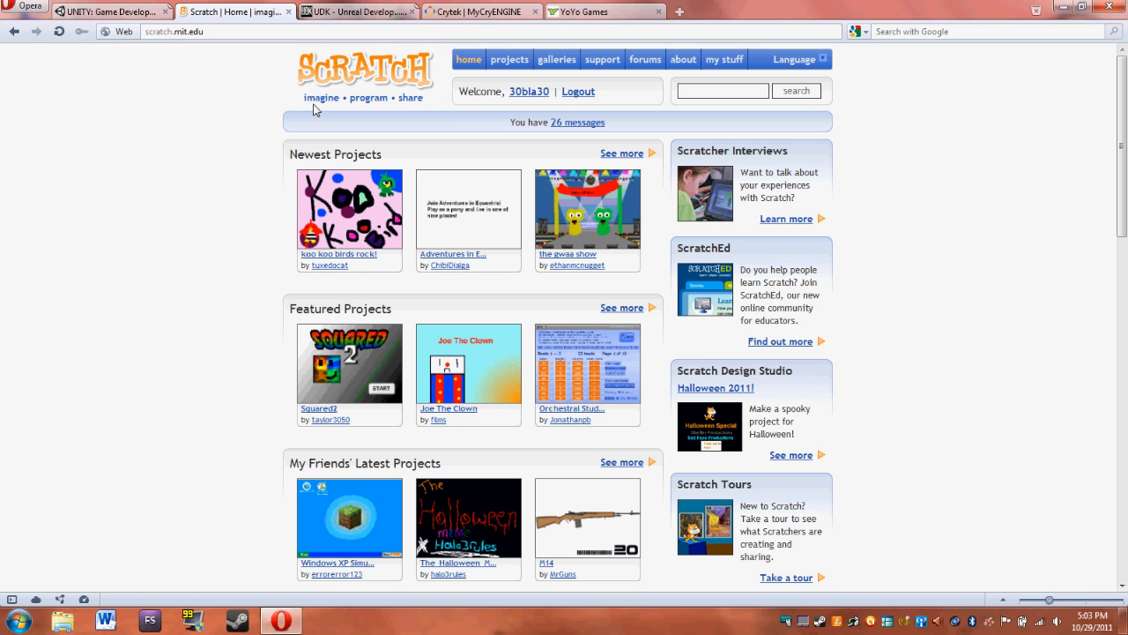
mouse_move(129, 49)
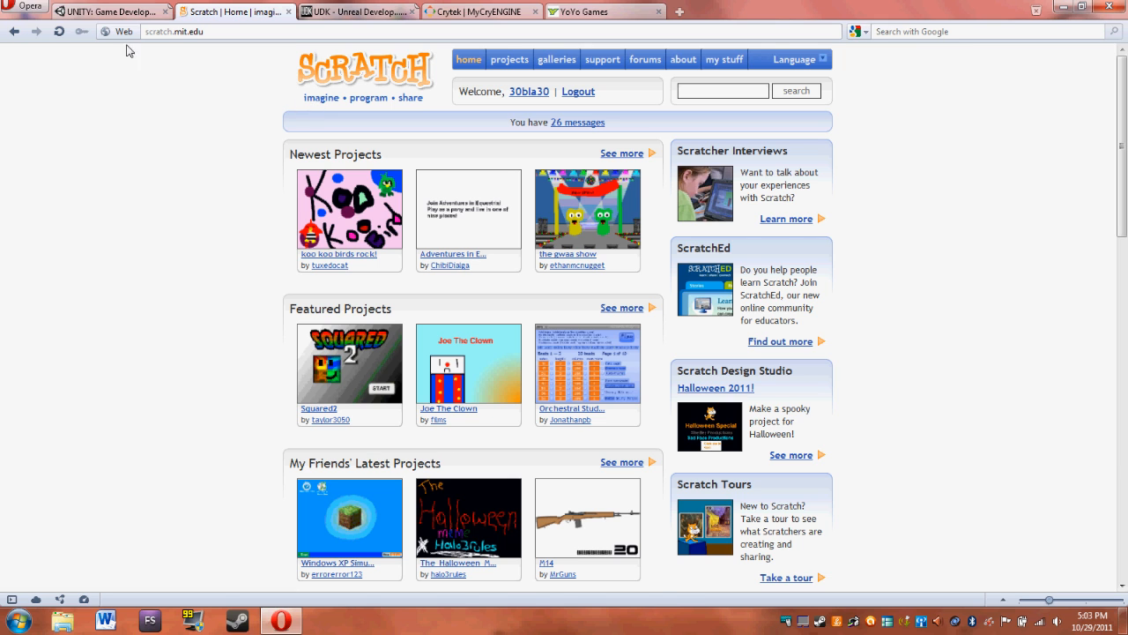
Minimize the browser to the desktop and bring up Unity with the AngryBots project
left_click(106, 10)
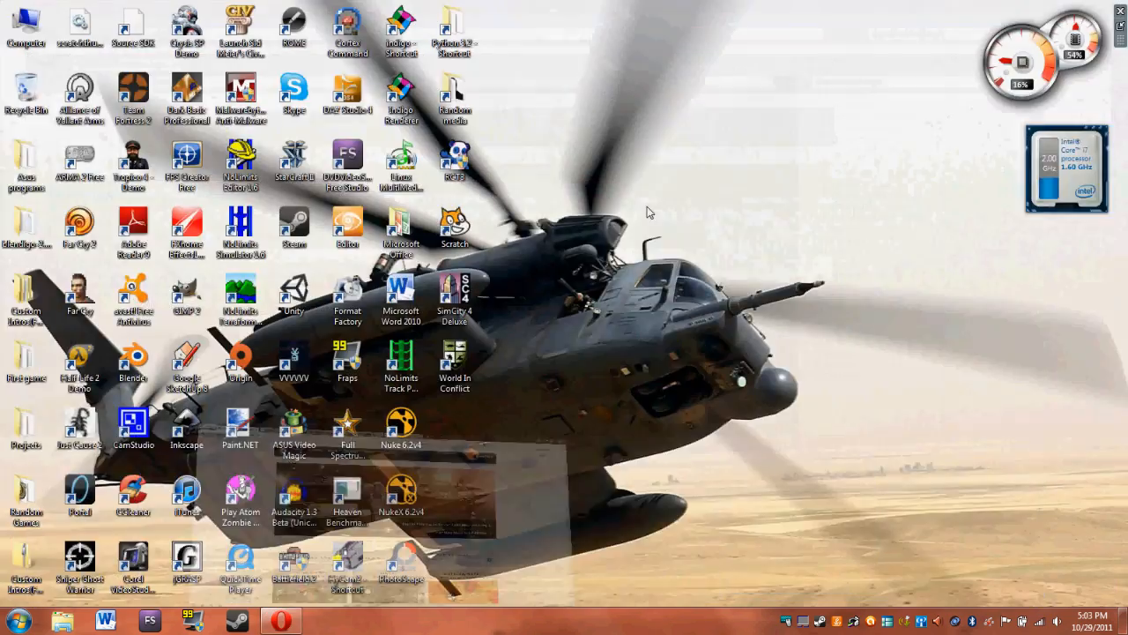
left_click(325, 620)
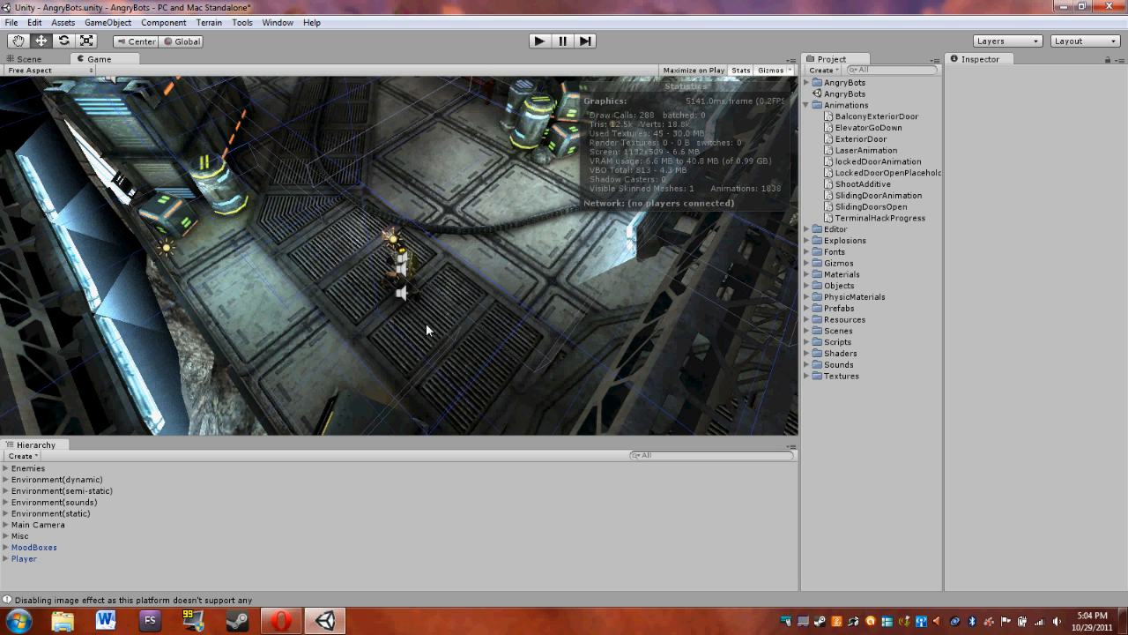
mouse_move(81, 554)
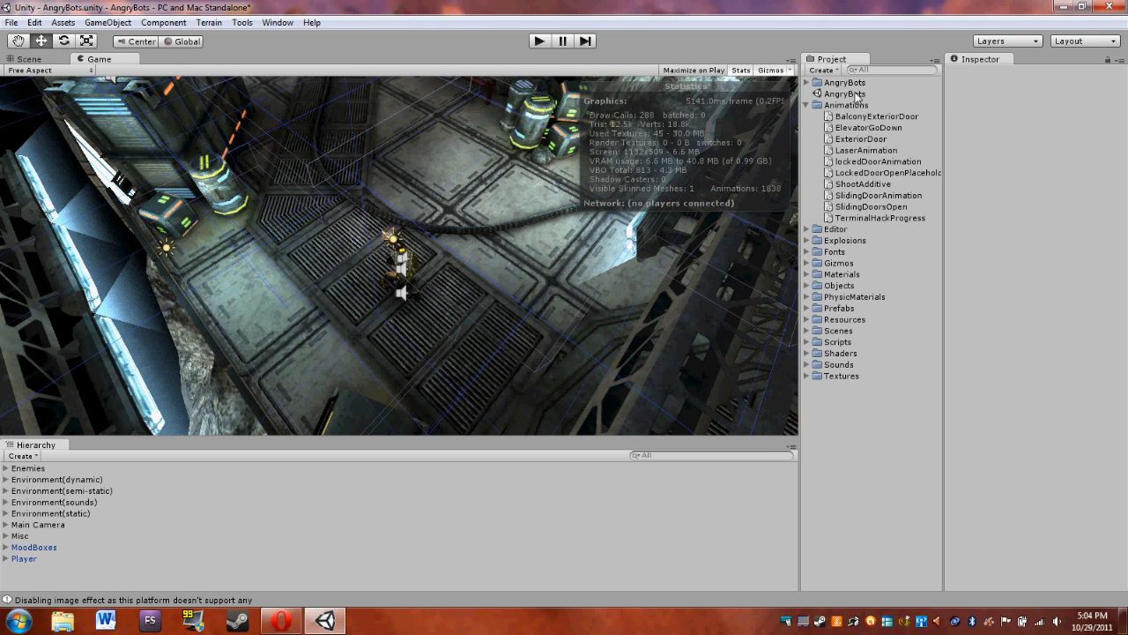
mouse_move(762, 336)
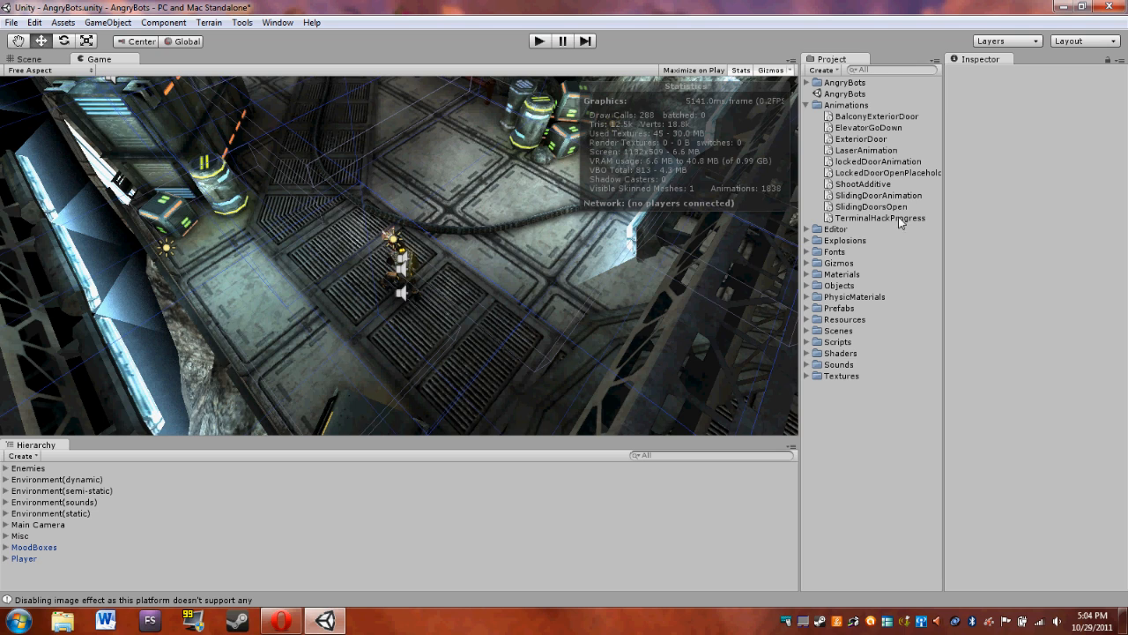
mouse_move(874, 279)
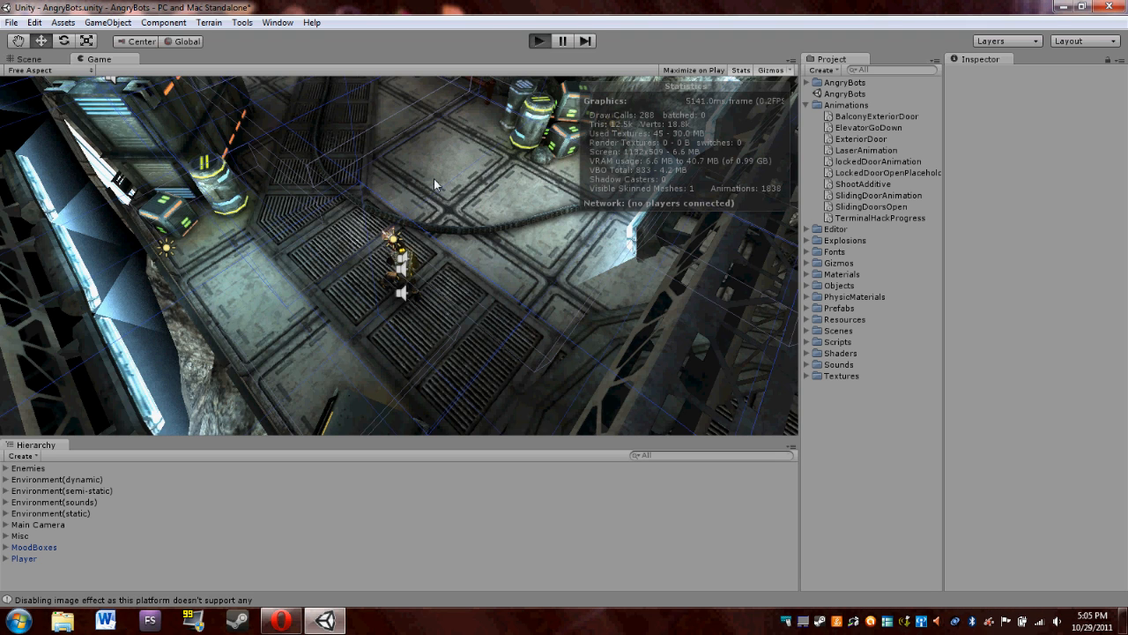
mouse_move(502, 157)
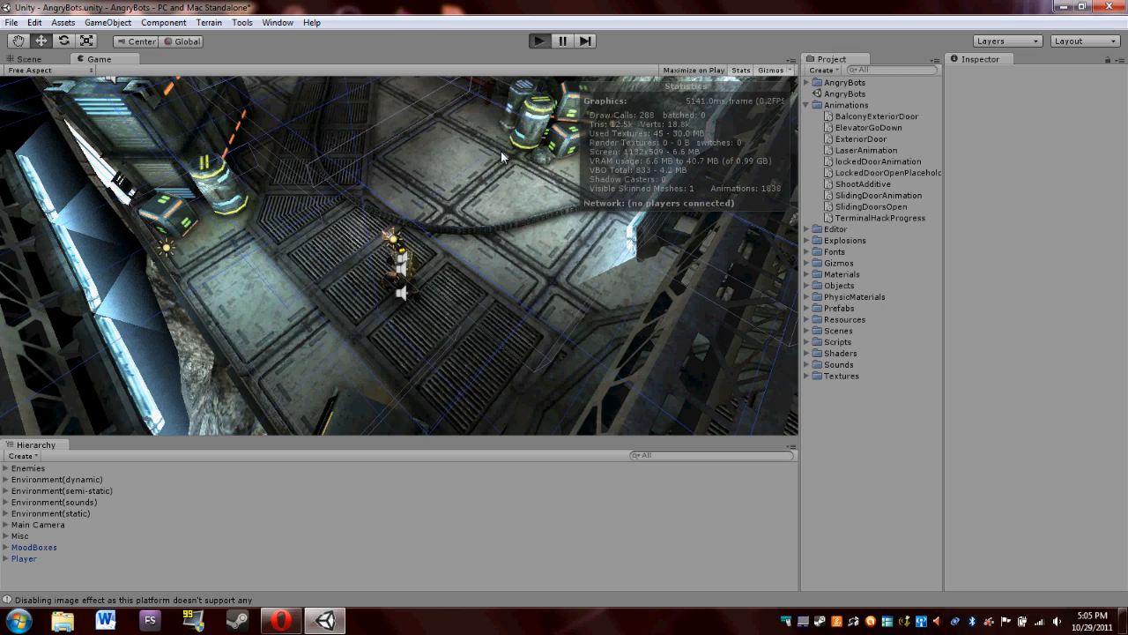
Play the AngryBots scene in the Game view, then switch to the browser on the Unity site
left_click(539, 40)
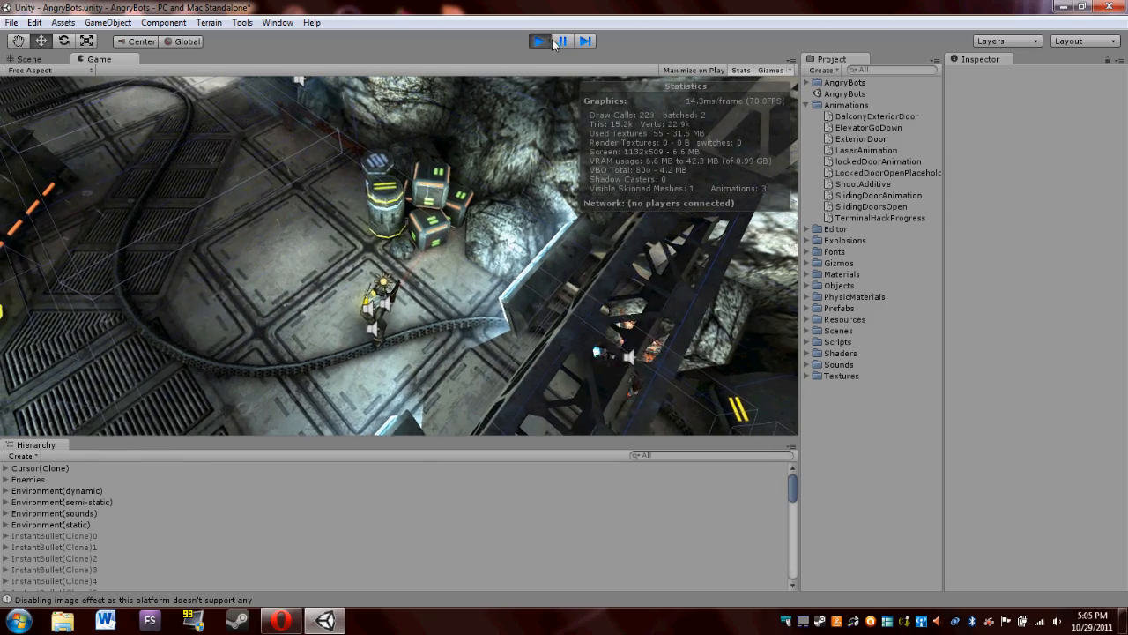
left_click(561, 40)
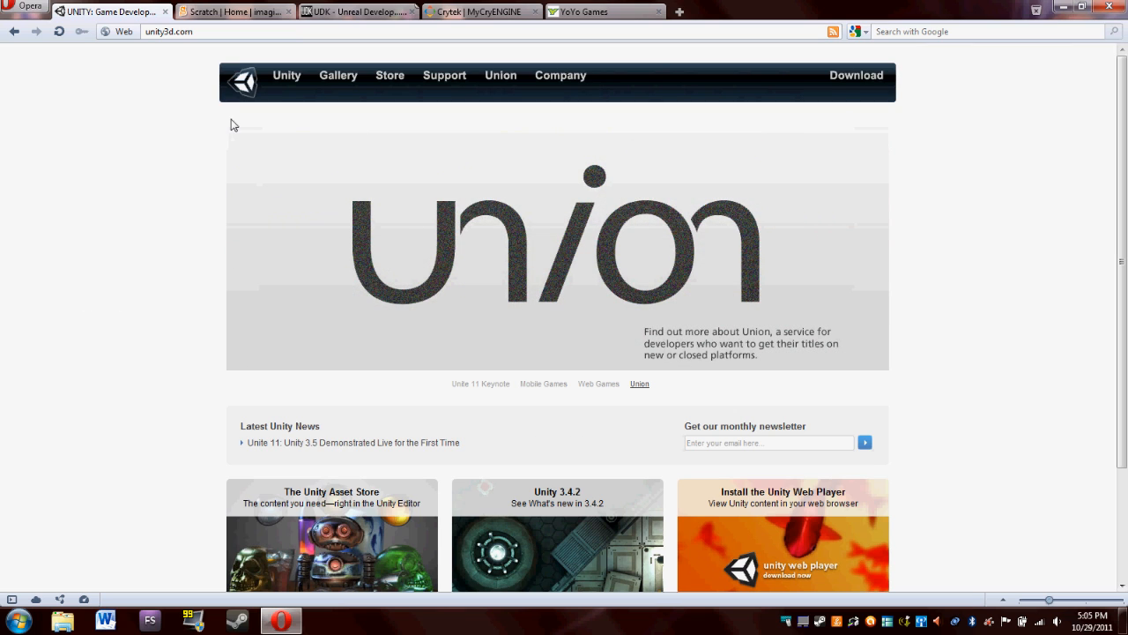
mouse_move(187, 138)
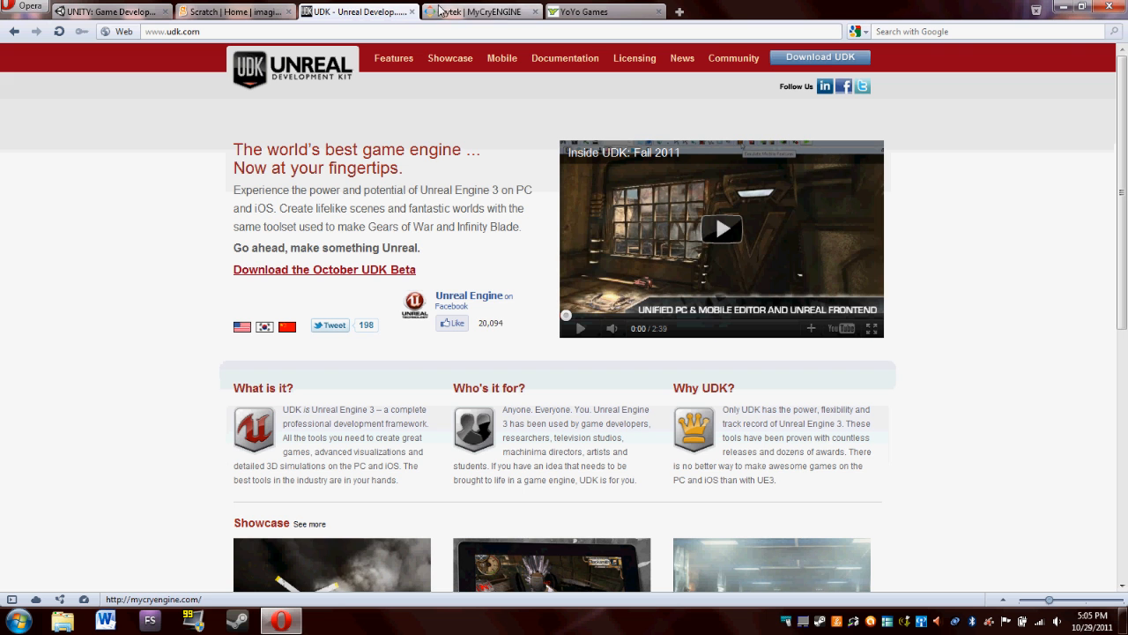
Visit the CryENGINE site and scroll the UDK homepage, then bring up the CryEngine 3 Sandbox editor
left_click(480, 11)
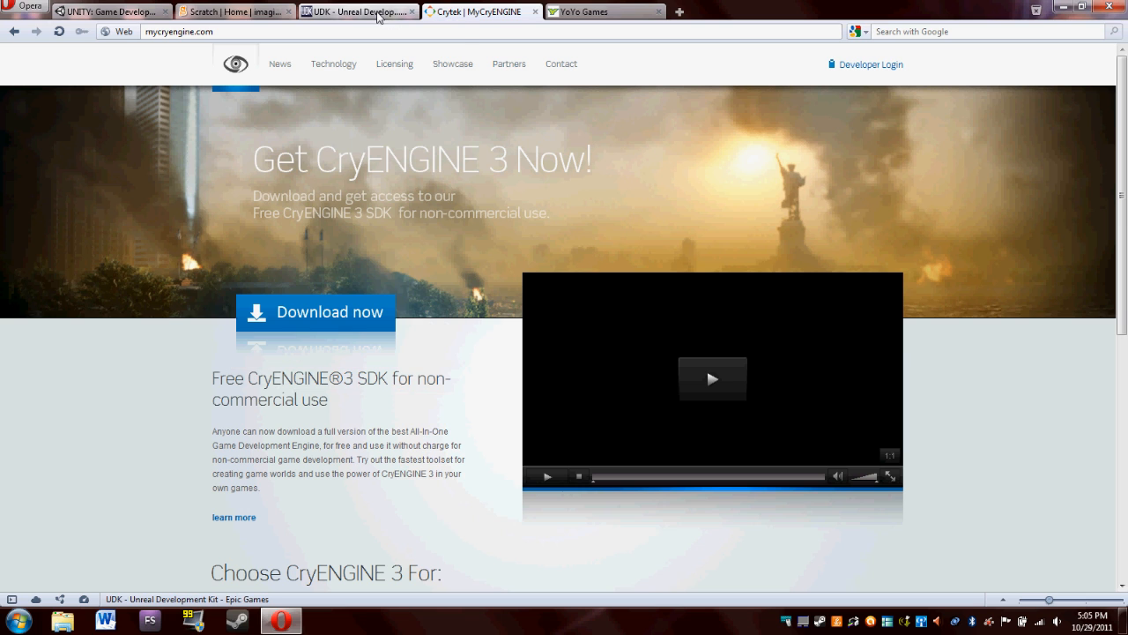
left_click(356, 11)
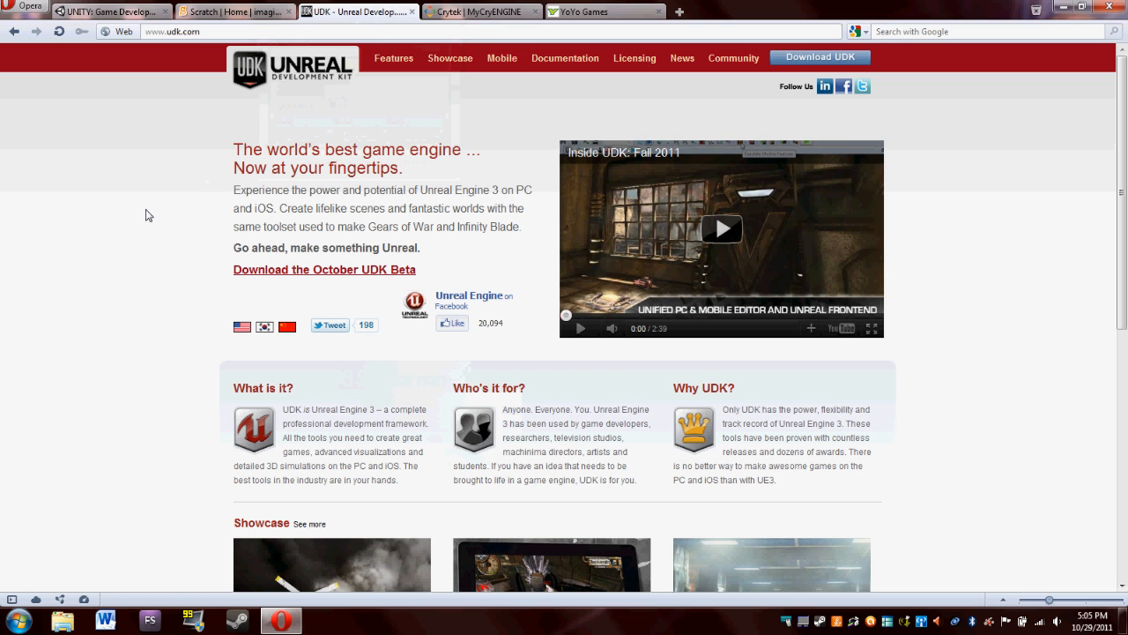
scroll("down", 3)
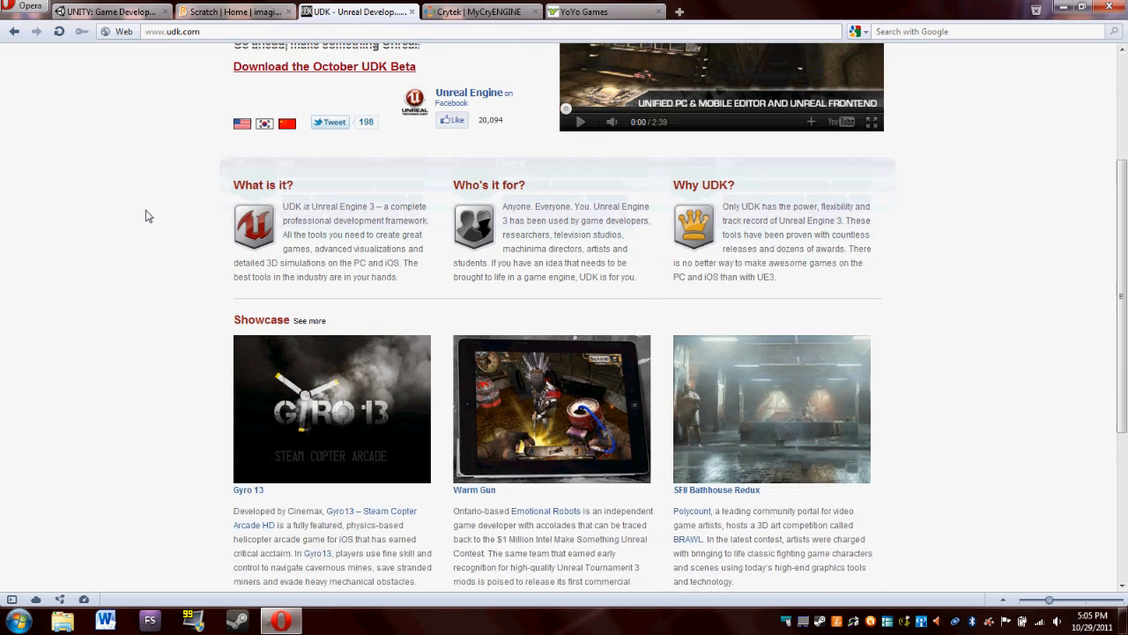
scroll("up", 3)
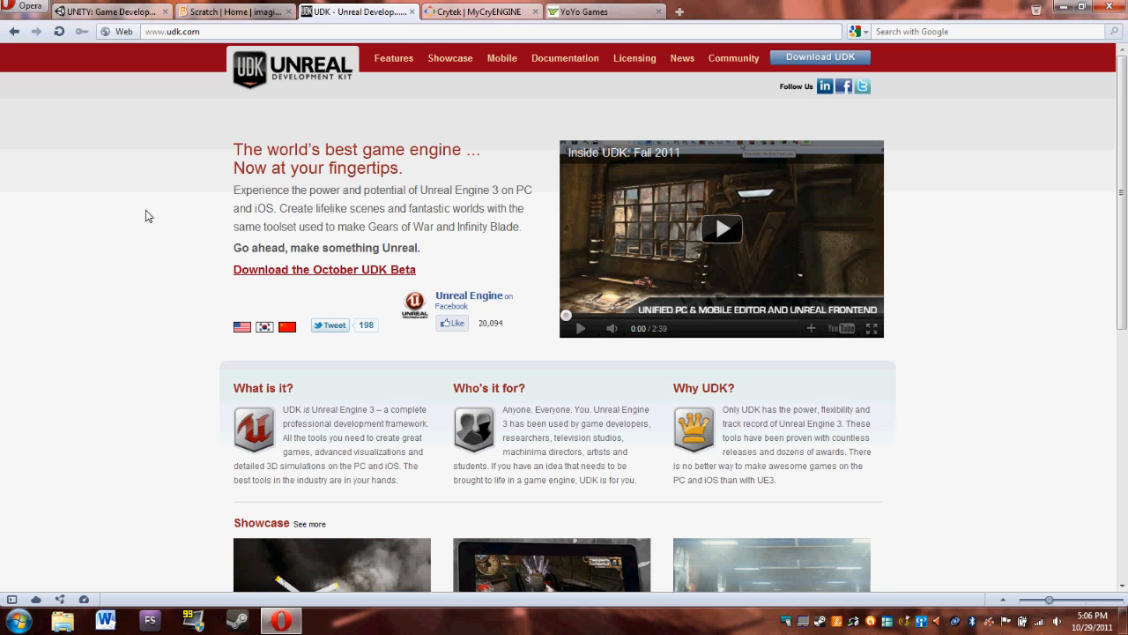
mouse_move(507, 236)
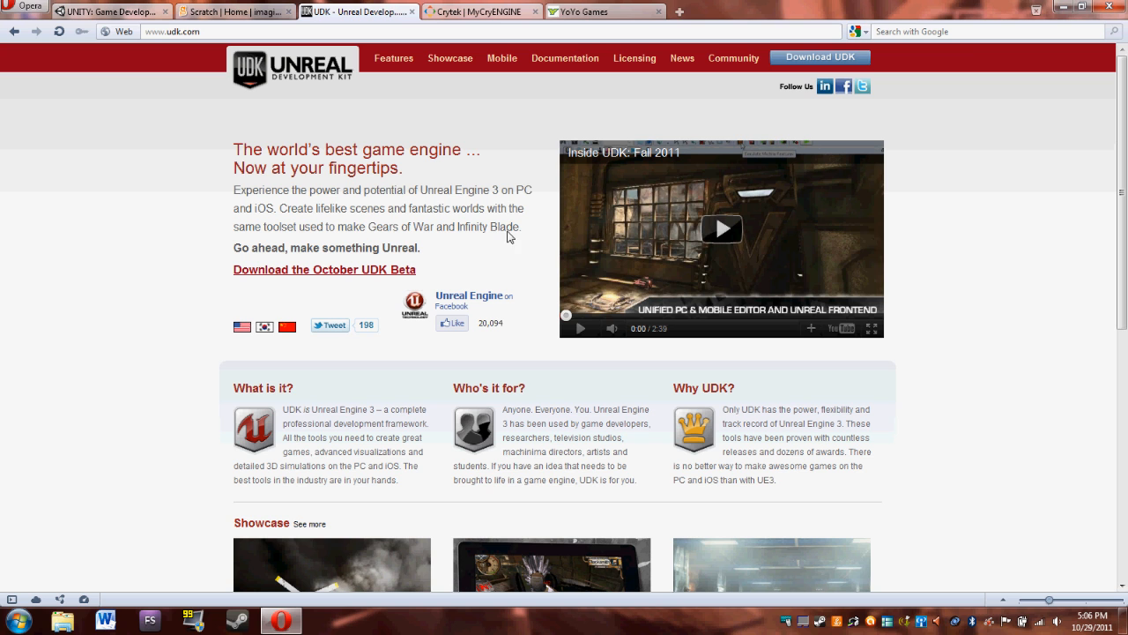
scroll("down", 3)
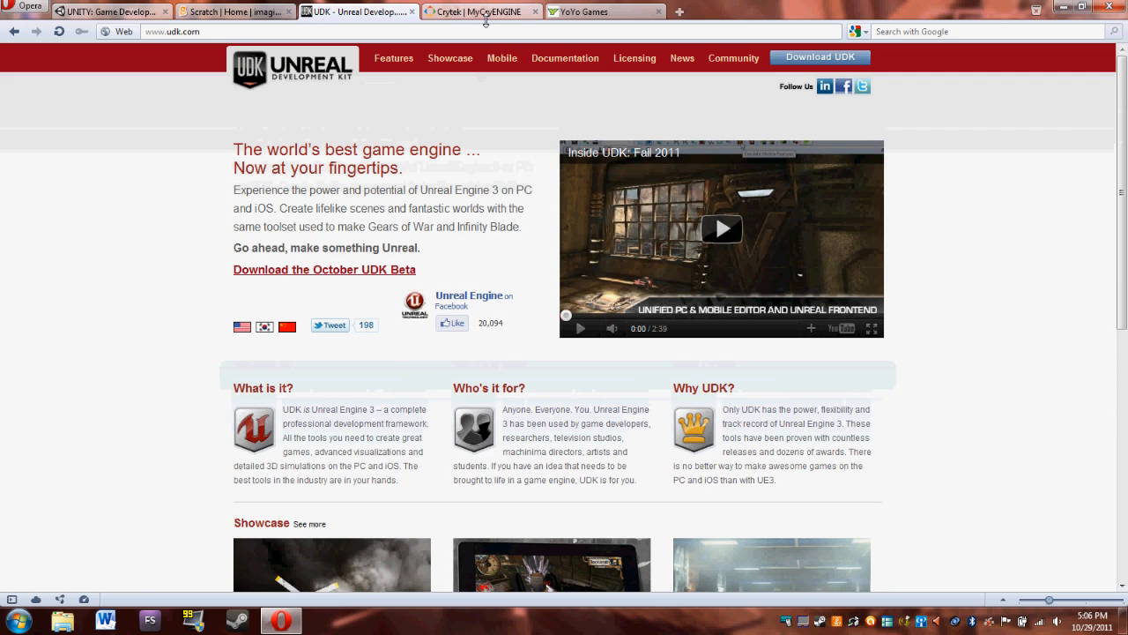
left_click(476, 11)
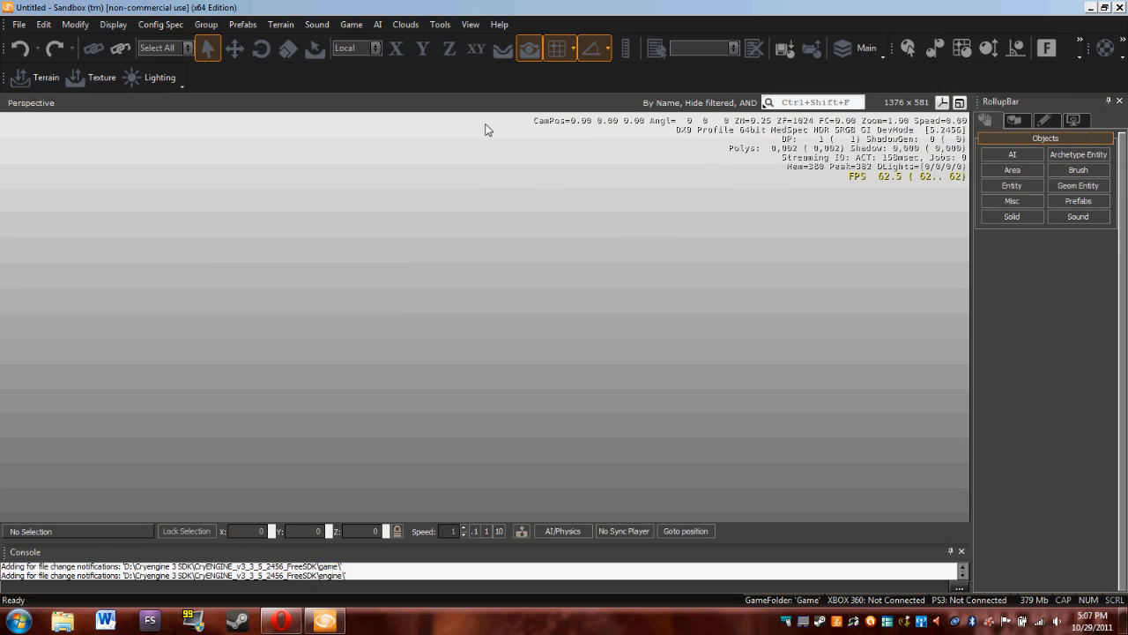
mouse_move(377, 93)
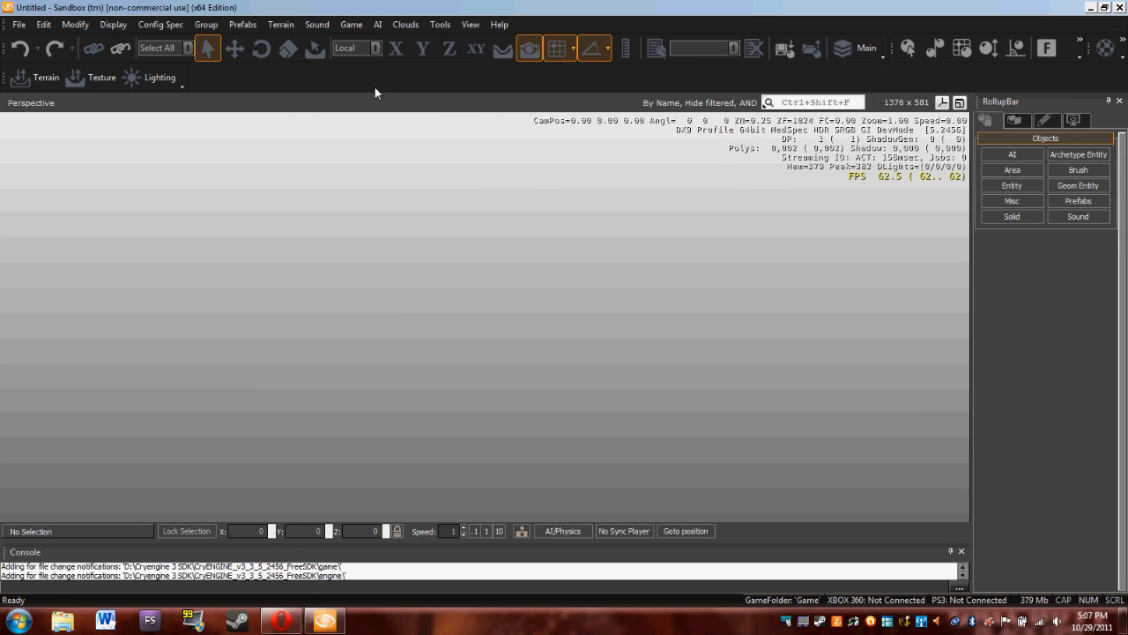
mouse_move(335, 219)
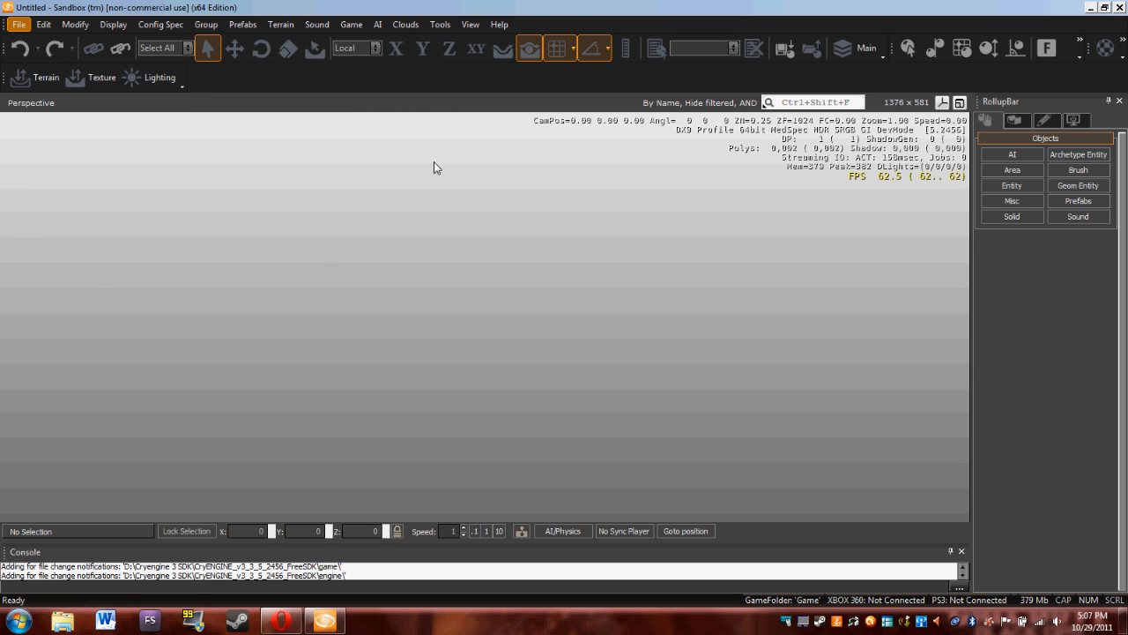
left_click(17, 24)
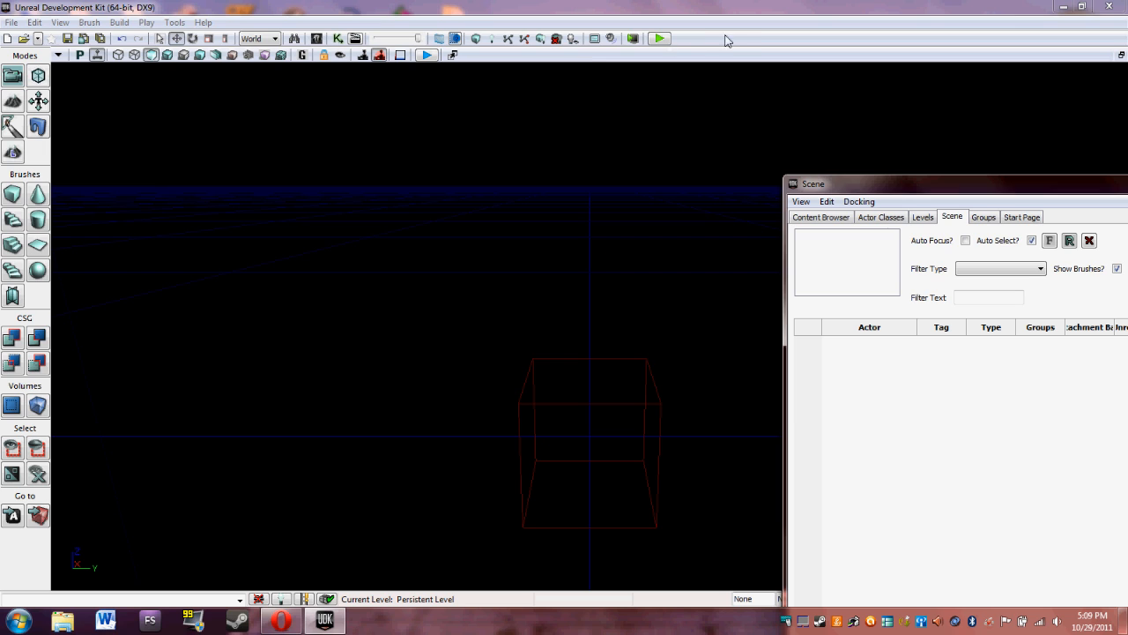
mouse_move(748, 42)
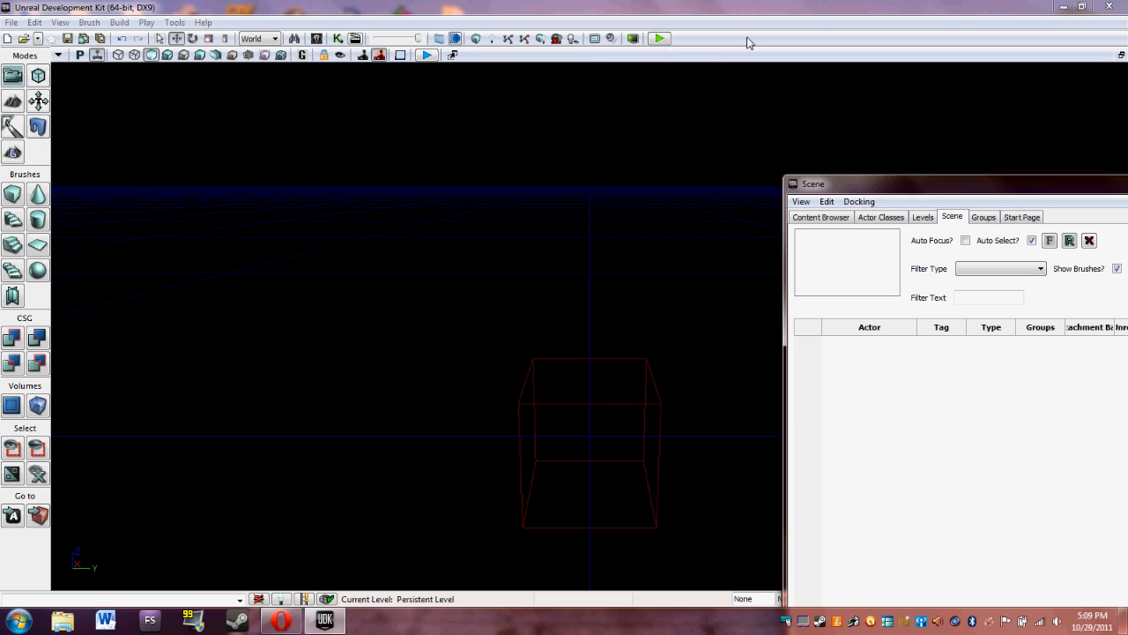
mouse_move(991, 58)
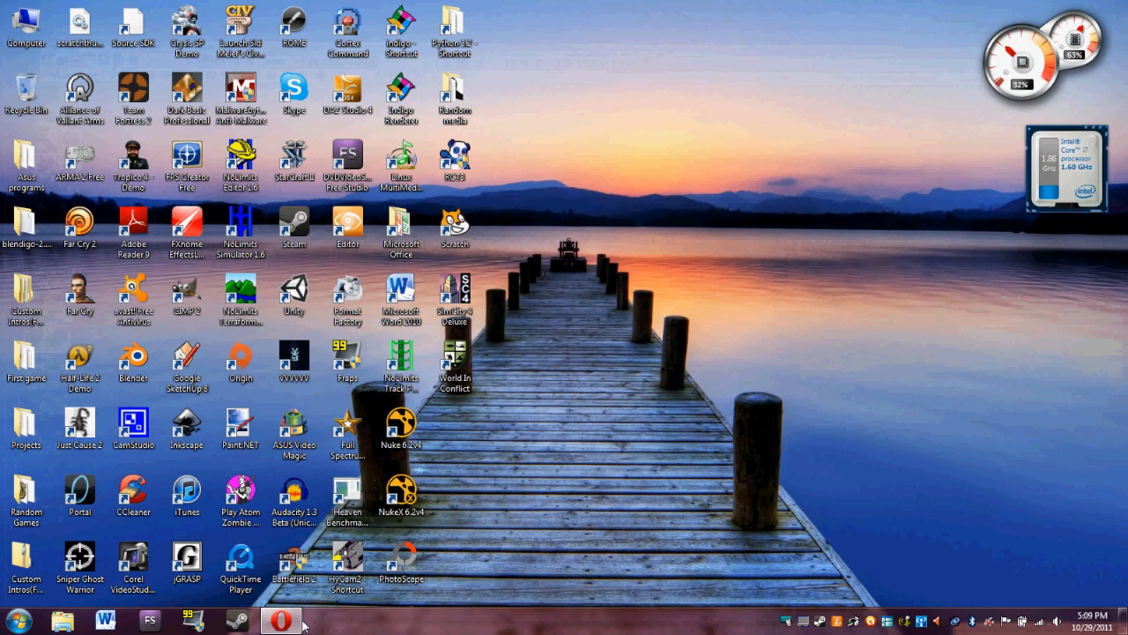
Reopen the browser, show Unity's Mobile Games slide and visit the GameMaker page
left_click(280, 620)
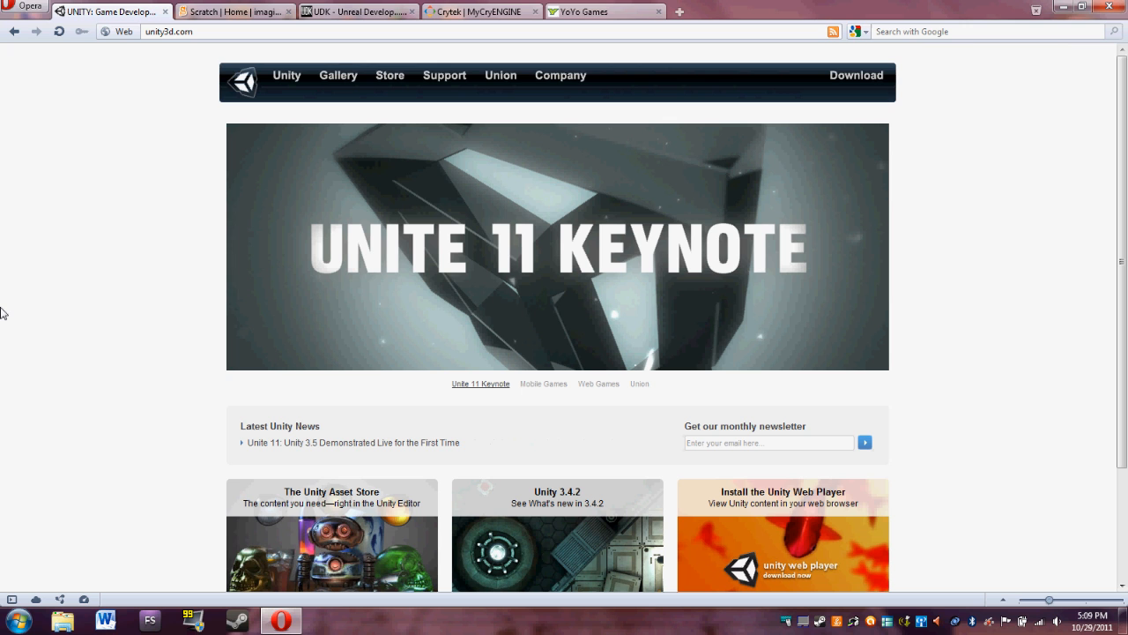
left_click(543, 384)
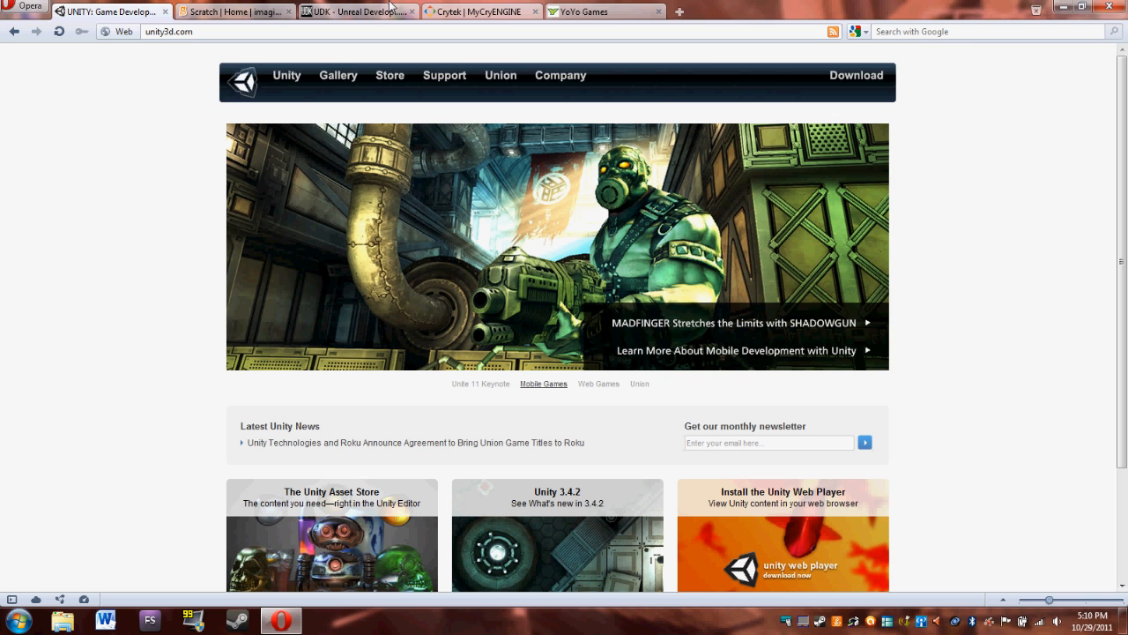
mouse_move(236, 11)
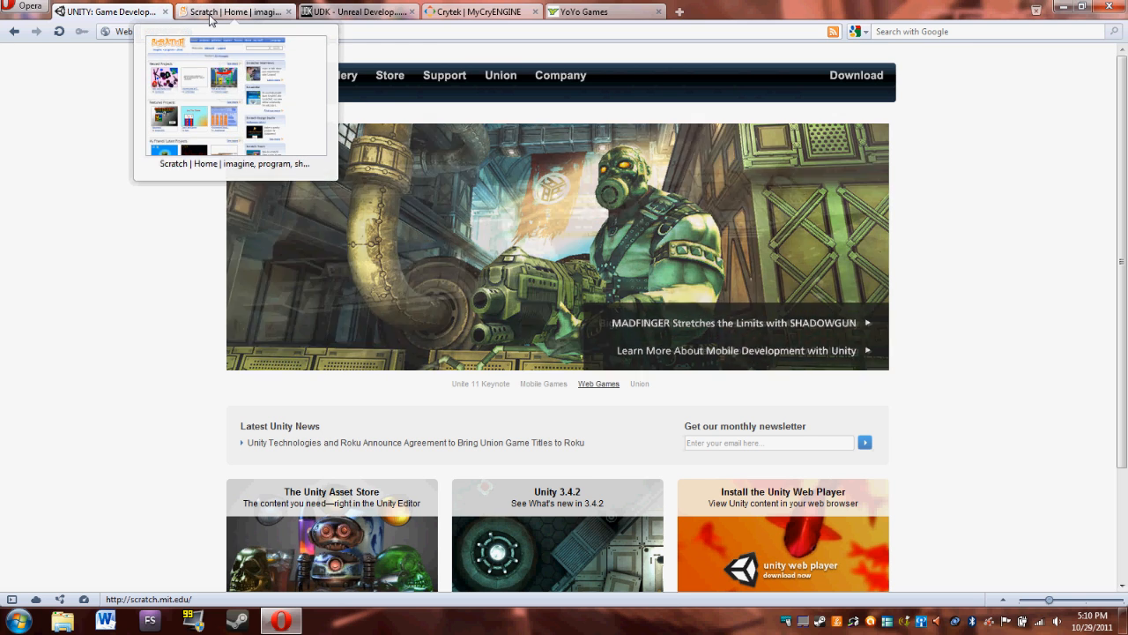
left_click(603, 10)
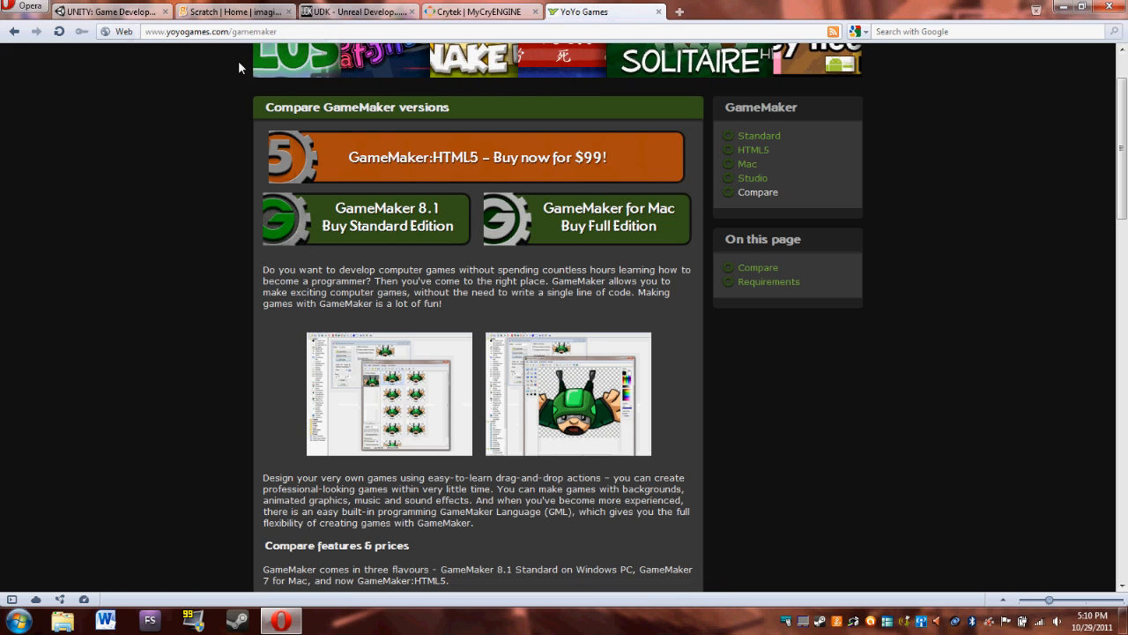
Cycle through the UDK and CryENGINE sites, finishing on the UDK homepage
left_click(352, 10)
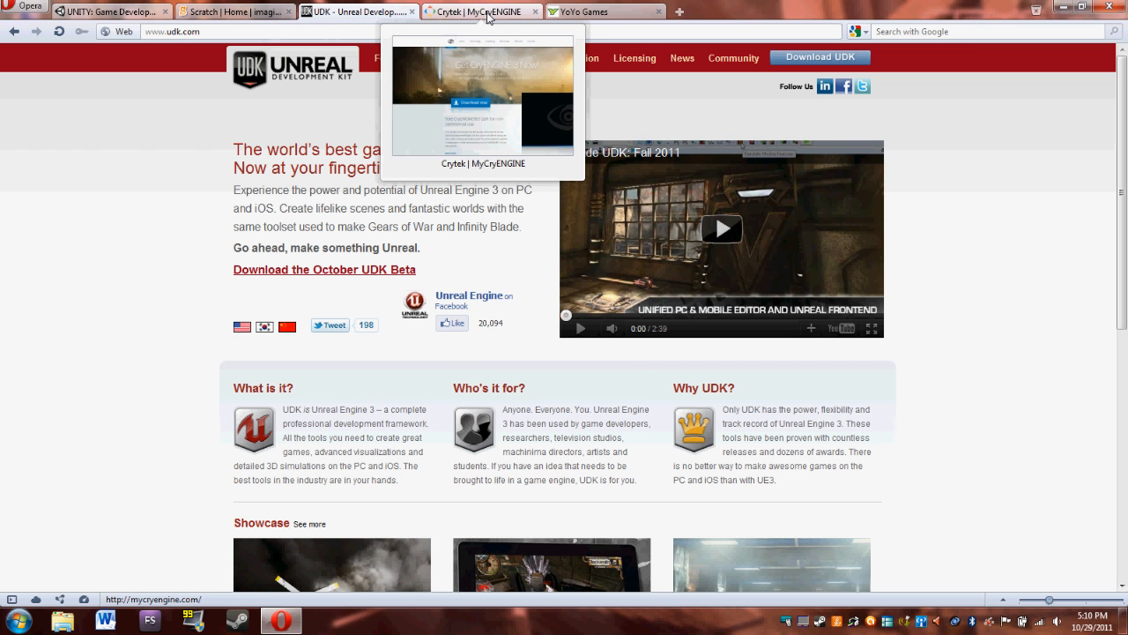
left_click(479, 10)
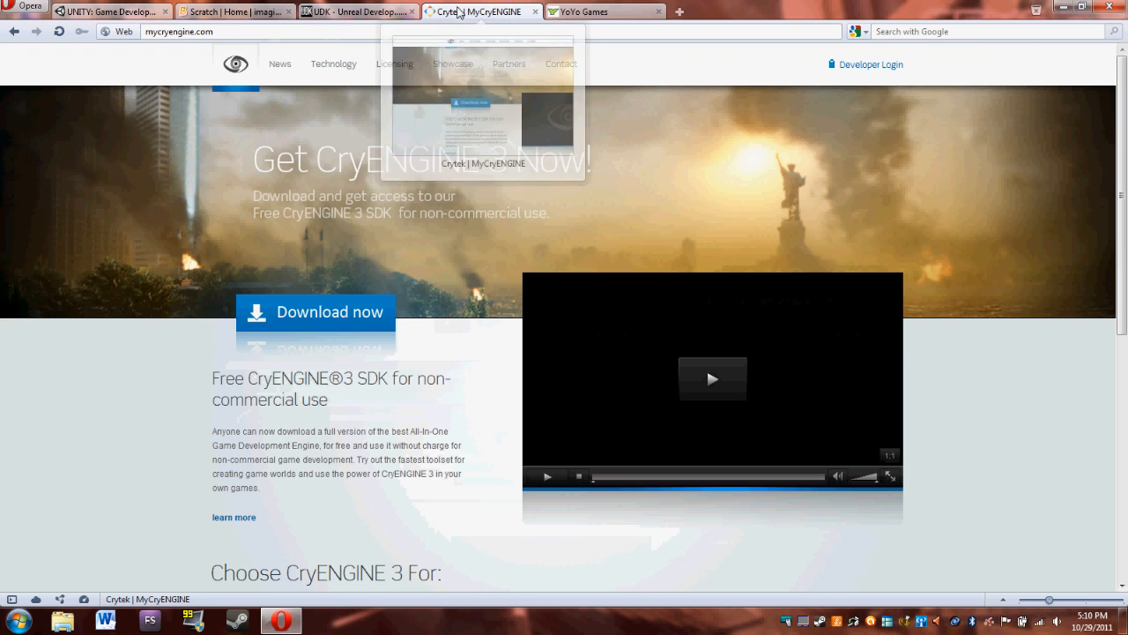
left_click(356, 11)
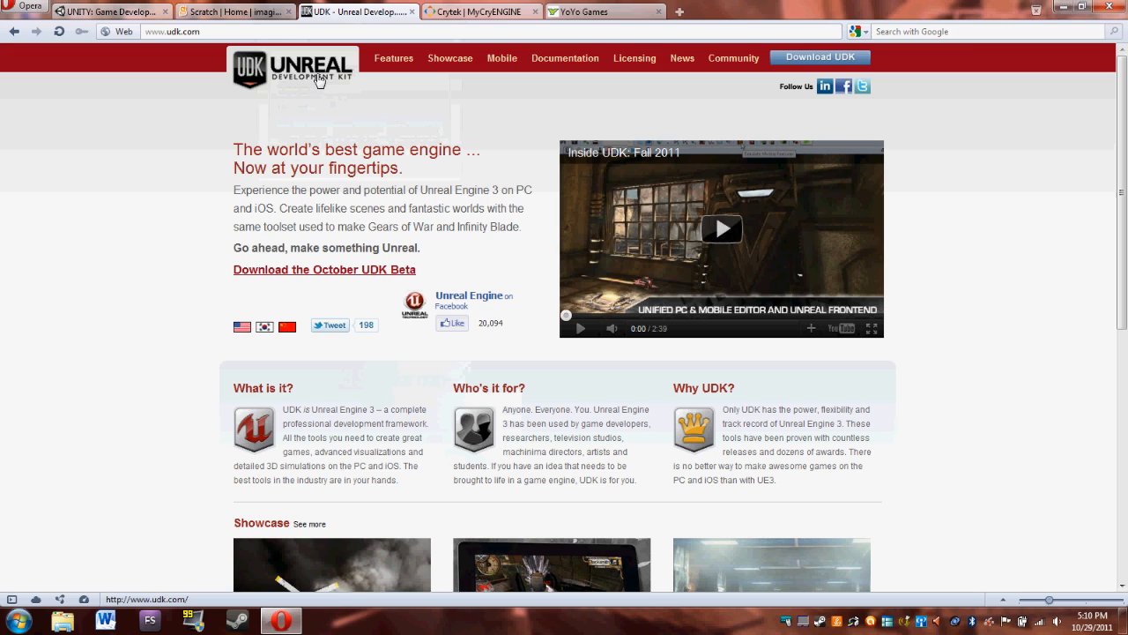
mouse_move(238, 179)
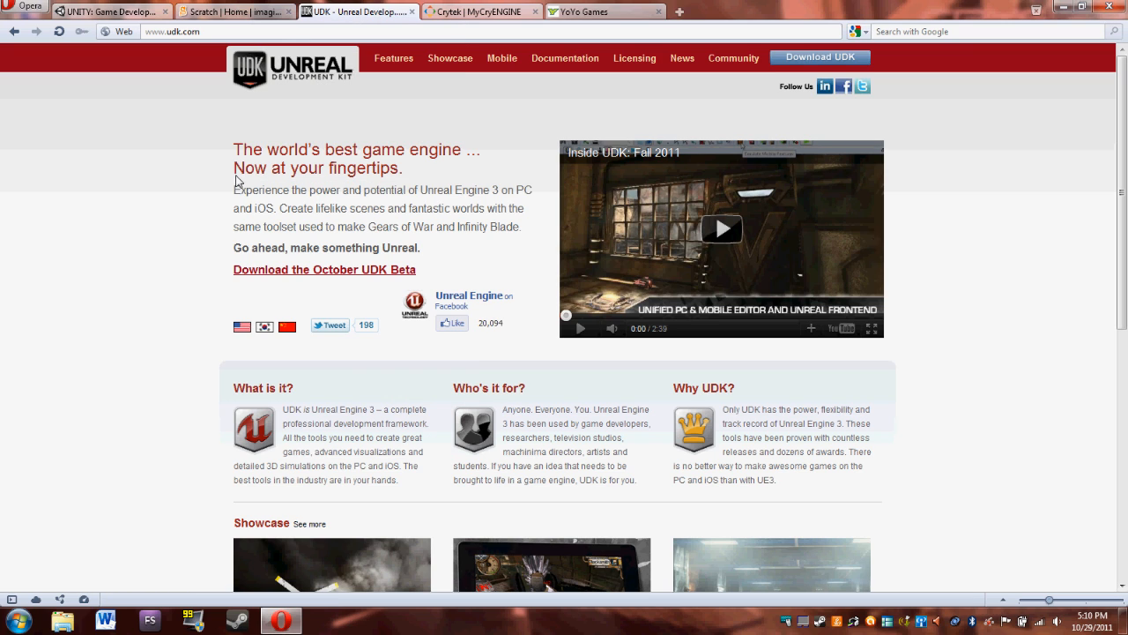